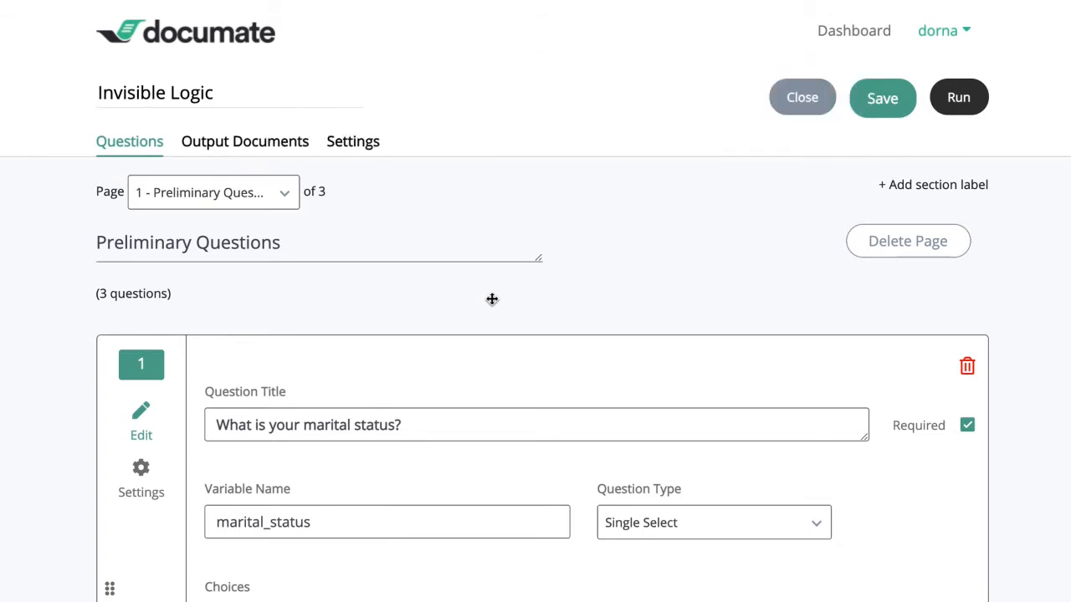
Scroll down through page 1's preliminary questions to where a new page can be added
{"action": "scroll", "scroll_direction": "down", "scroll_amount": 3}
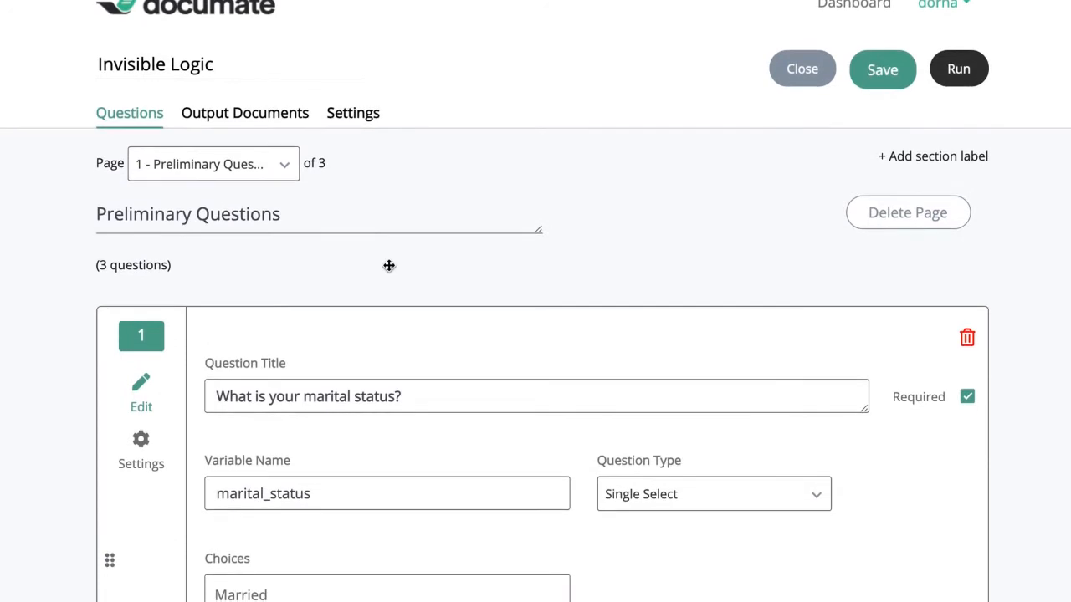
{"action": "scroll", "scroll_direction": "down", "scroll_amount": 3}
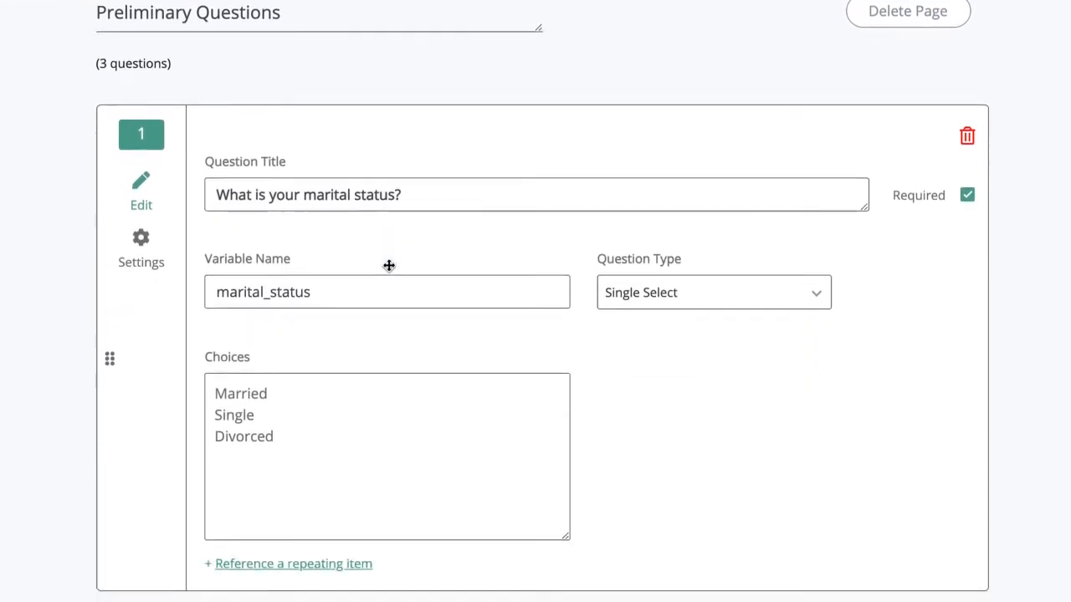
{"action": "scroll", "scroll_direction": "down", "scroll_amount": 3}
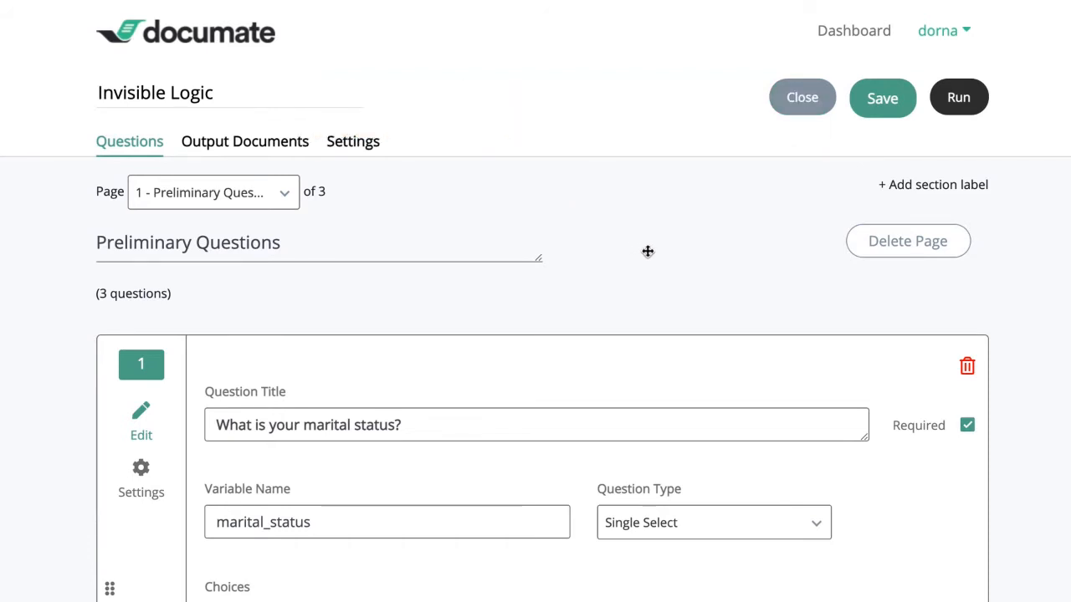
{"action": "scroll", "scroll_direction": "down", "scroll_amount": 3}
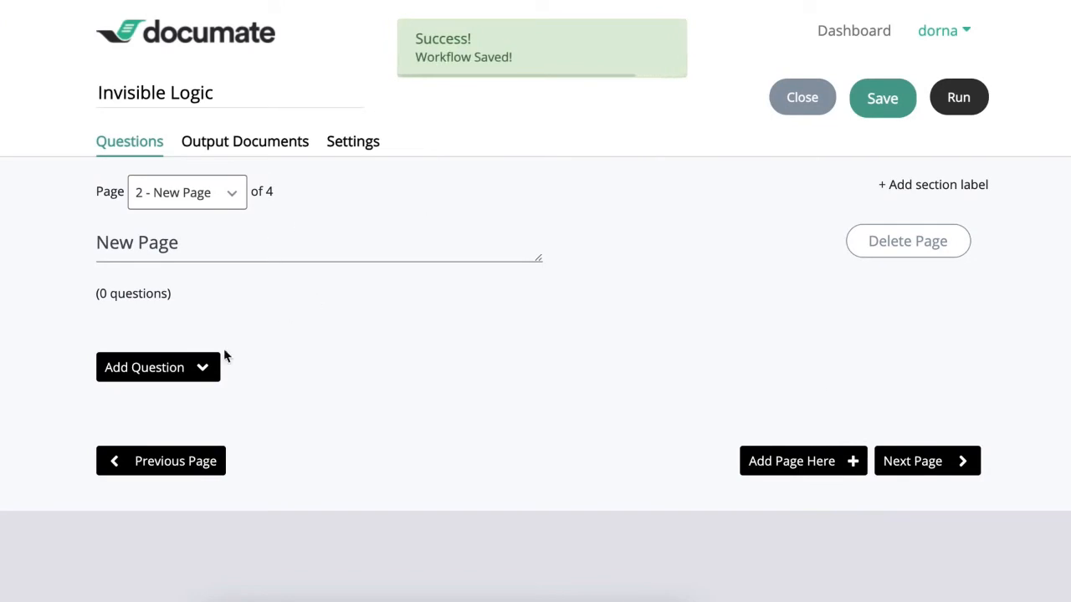
{"action": "mouse_move", "coordinate": [339, 343]}
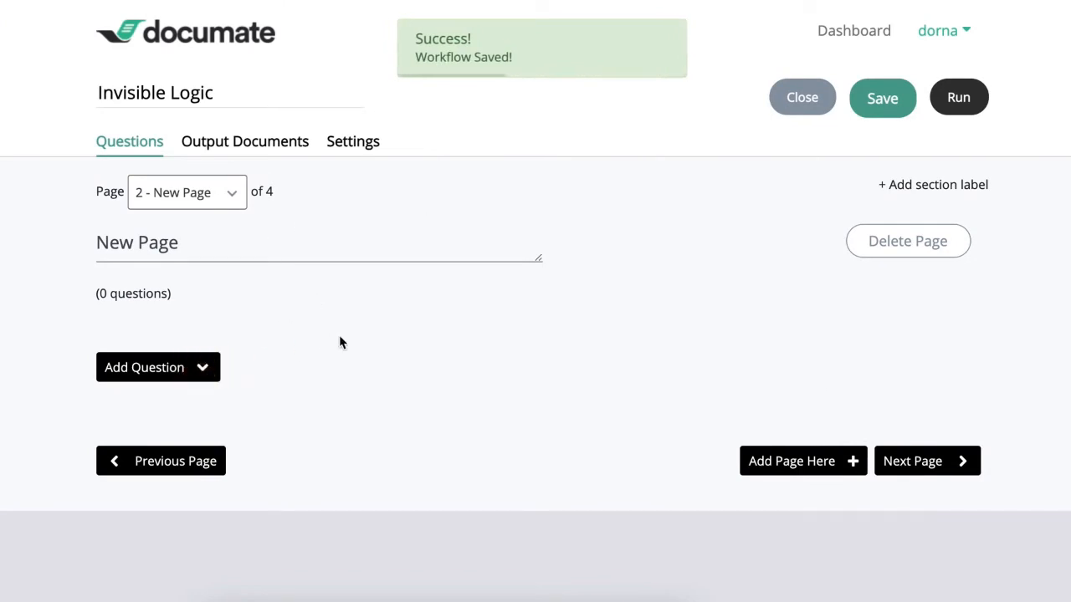
Add an Invisible Logic block to page 2 from the Advanced question types
{"action": "left_click", "coordinate": [158, 368]}
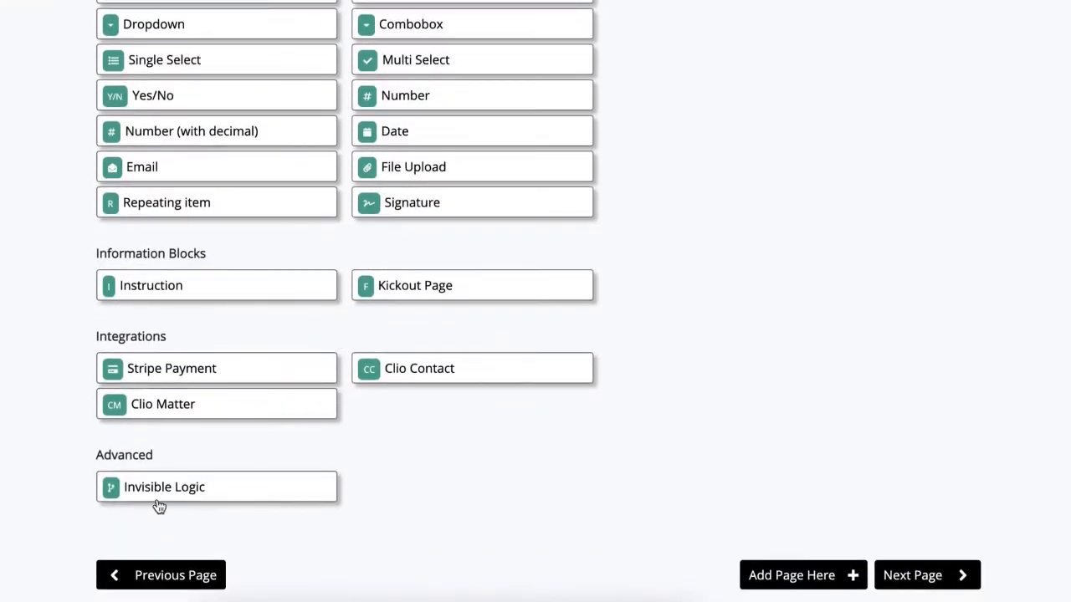
{"action": "left_click", "coordinate": [164, 487]}
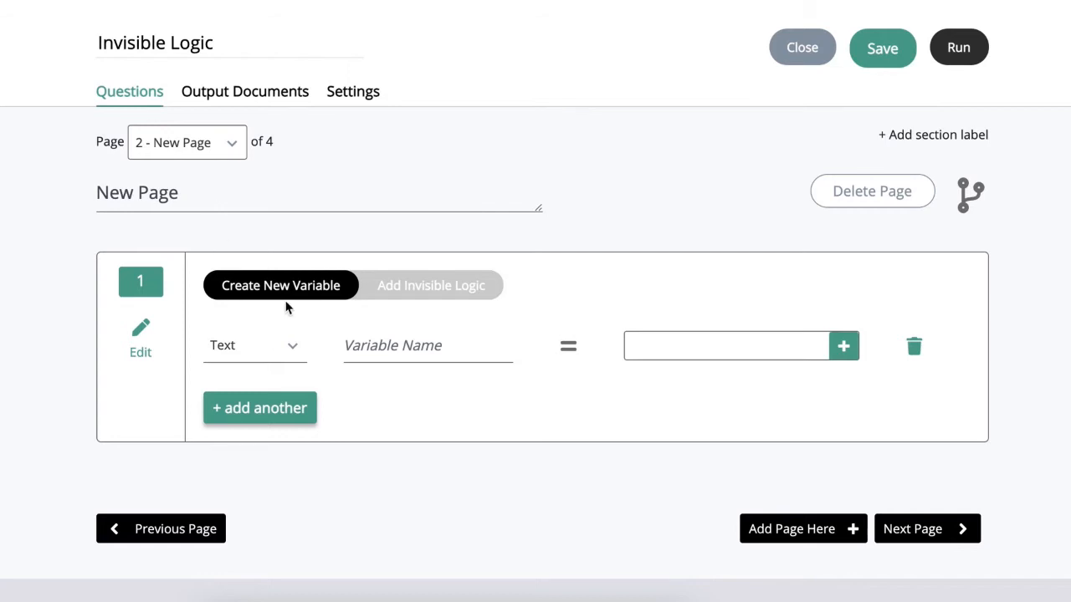
{"action": "mouse_move", "coordinate": [257, 315]}
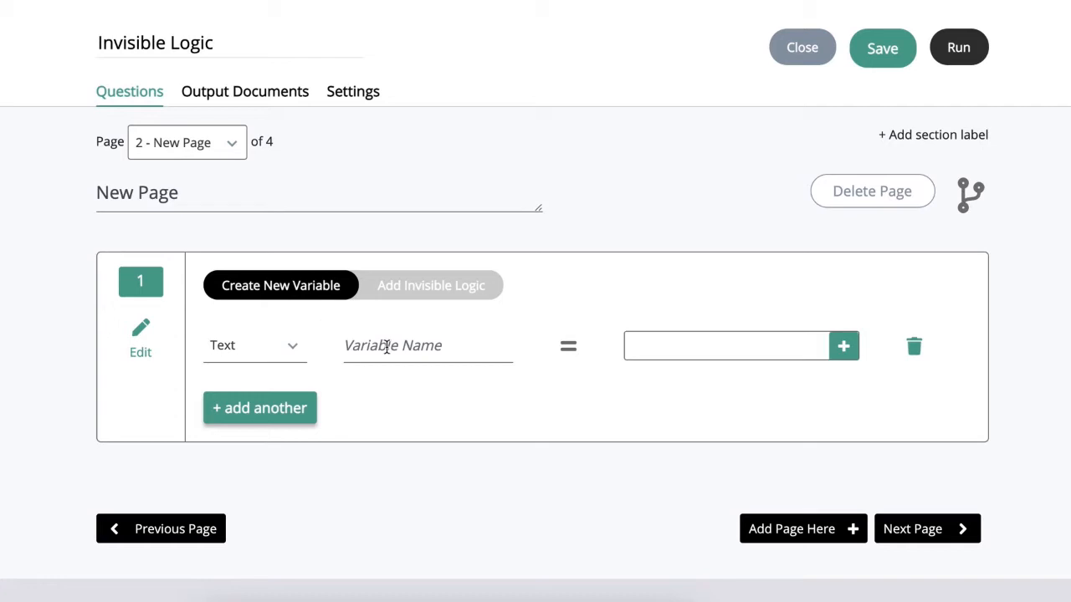
Name the new variable 'eligibility' and set its type to True/False
{"action": "type", "text": "eligibili"}
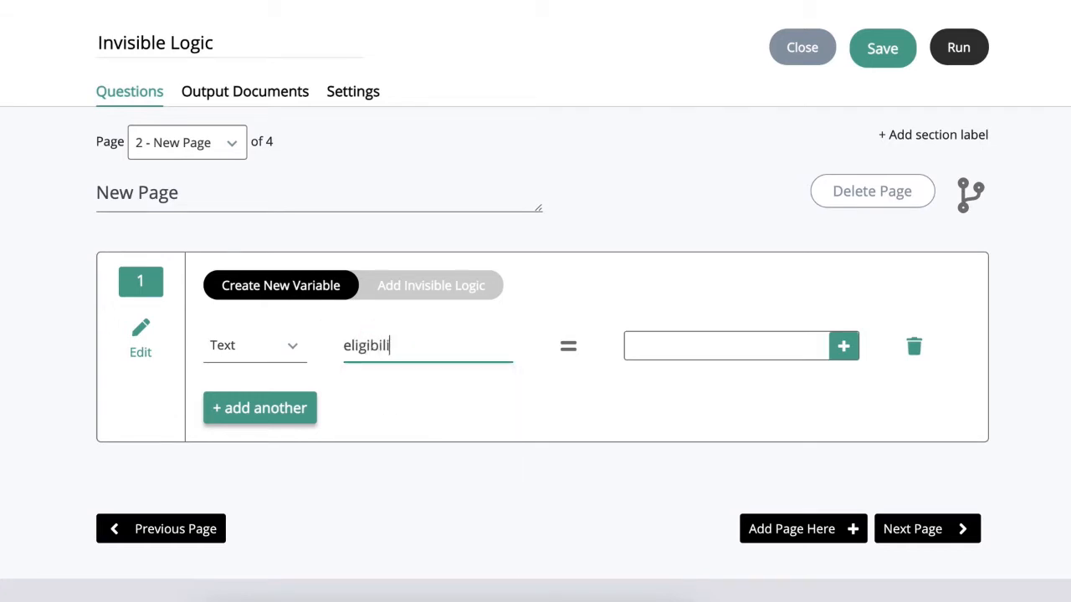
{"action": "type", "text": "ty"}
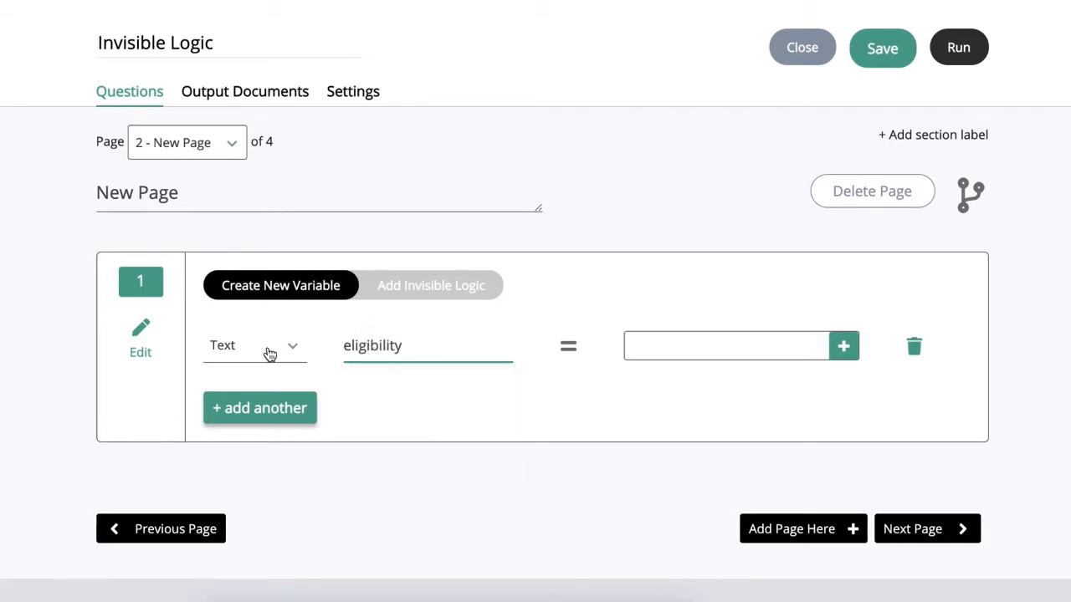
{"action": "left_click", "coordinate": [255, 346]}
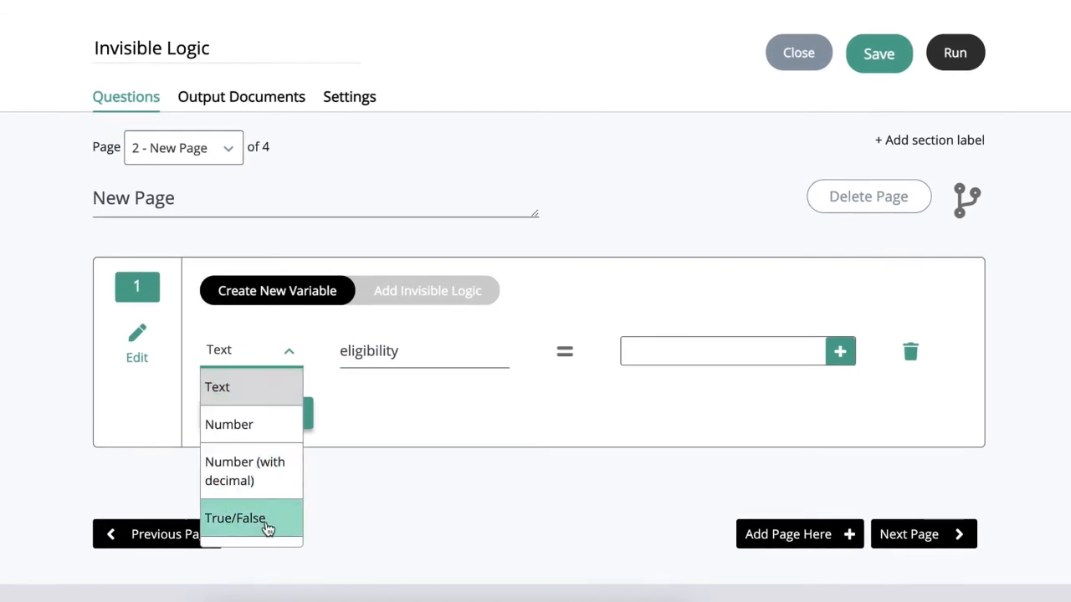
{"action": "left_click", "coordinate": [235, 517]}
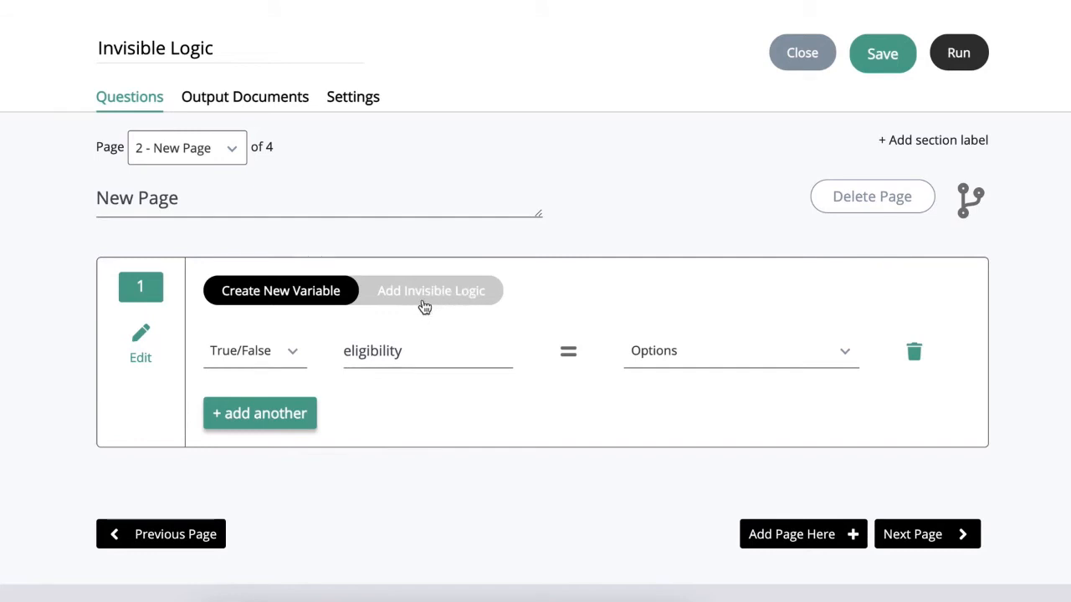
Build if/then conditions on marital_status, state equality and age
{"action": "left_click", "coordinate": [430, 290]}
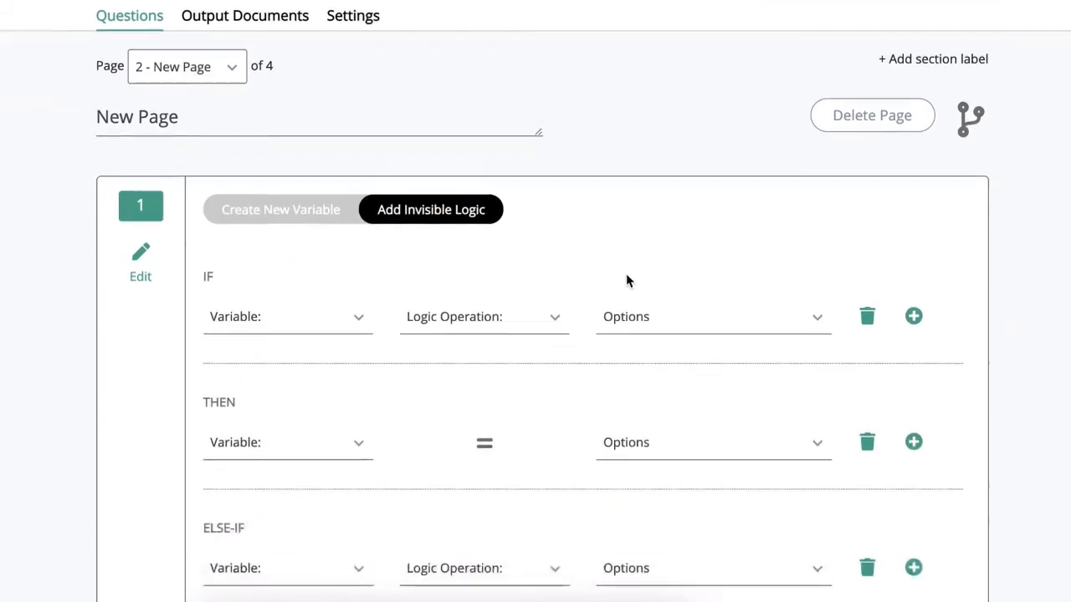
{"action": "scroll", "scroll_direction": "down", "scroll_amount": 3}
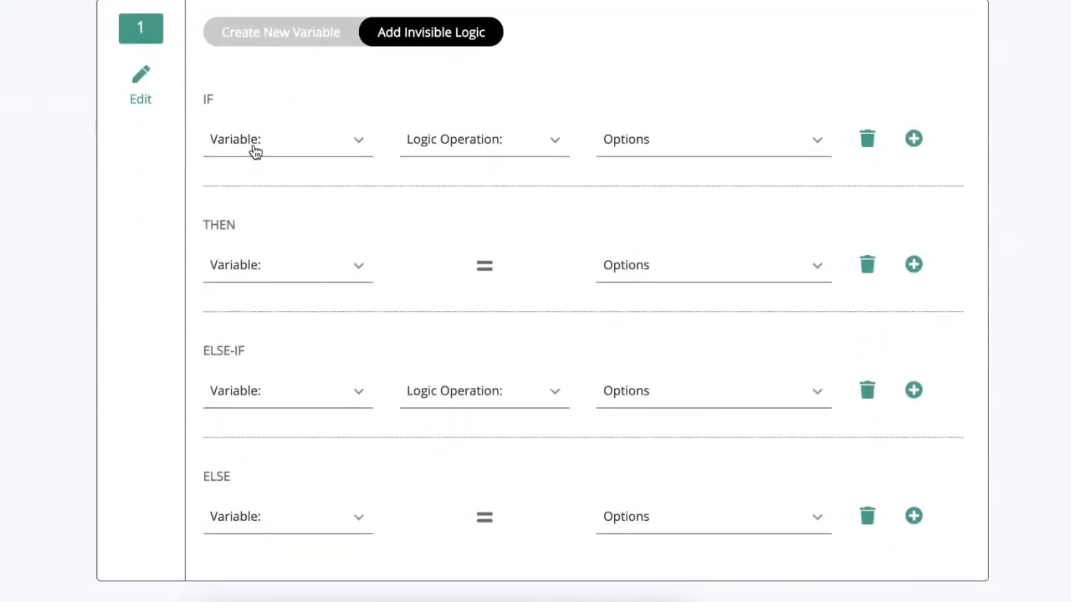
{"action": "left_click", "coordinate": [287, 139]}
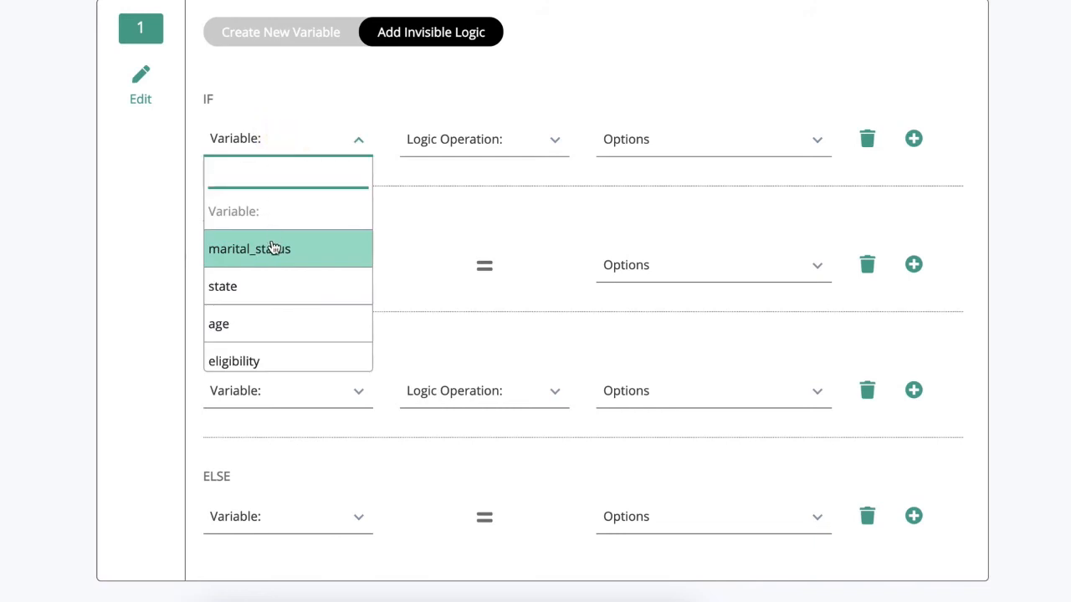
{"action": "left_click", "coordinate": [249, 248]}
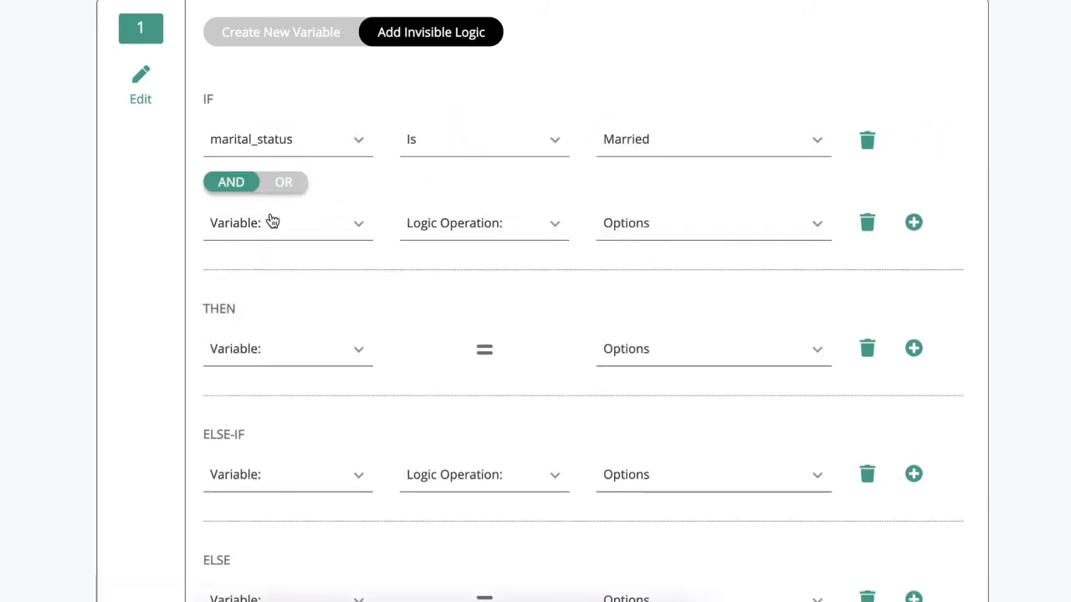
{"action": "left_click", "coordinate": [484, 223]}
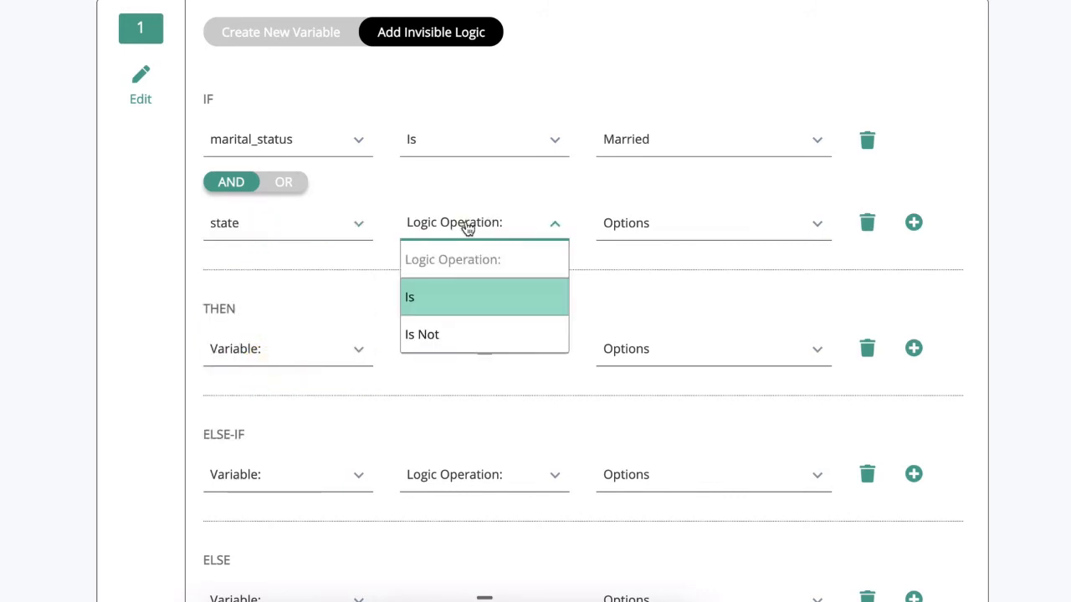
{"action": "left_click", "coordinate": [409, 297]}
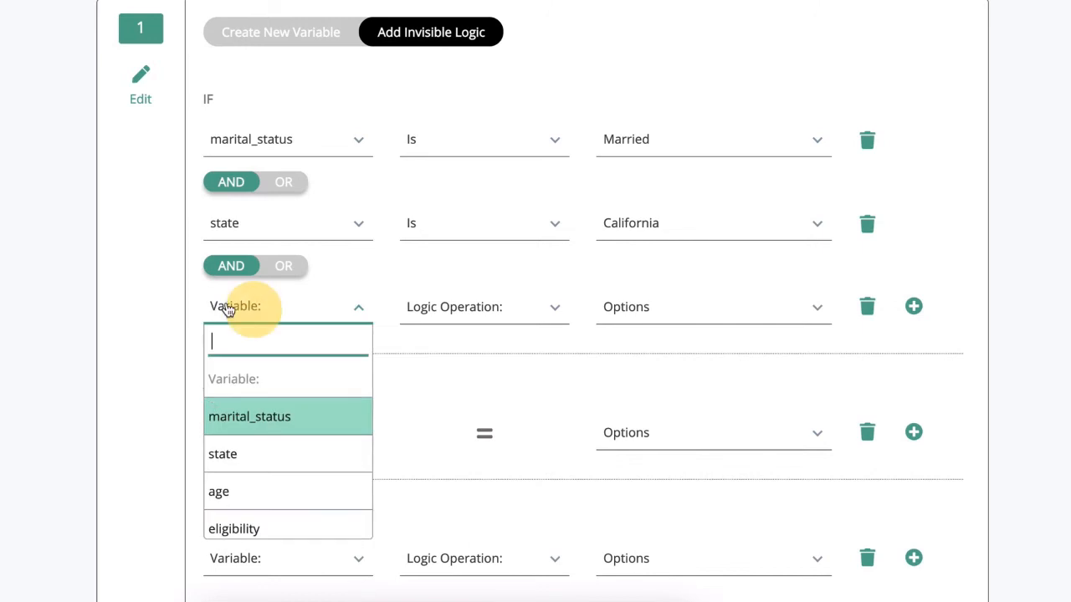
{"action": "left_click", "coordinate": [219, 491]}
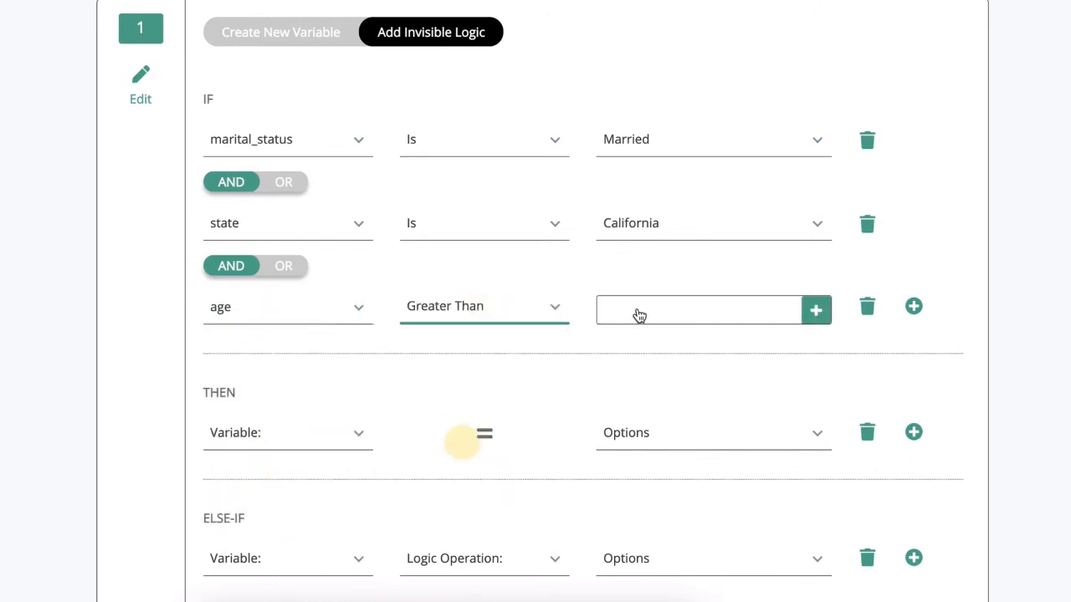
Require age greater than or equal to 18, then set eligibility to Yes
{"action": "left_click", "coordinate": [697, 310]}
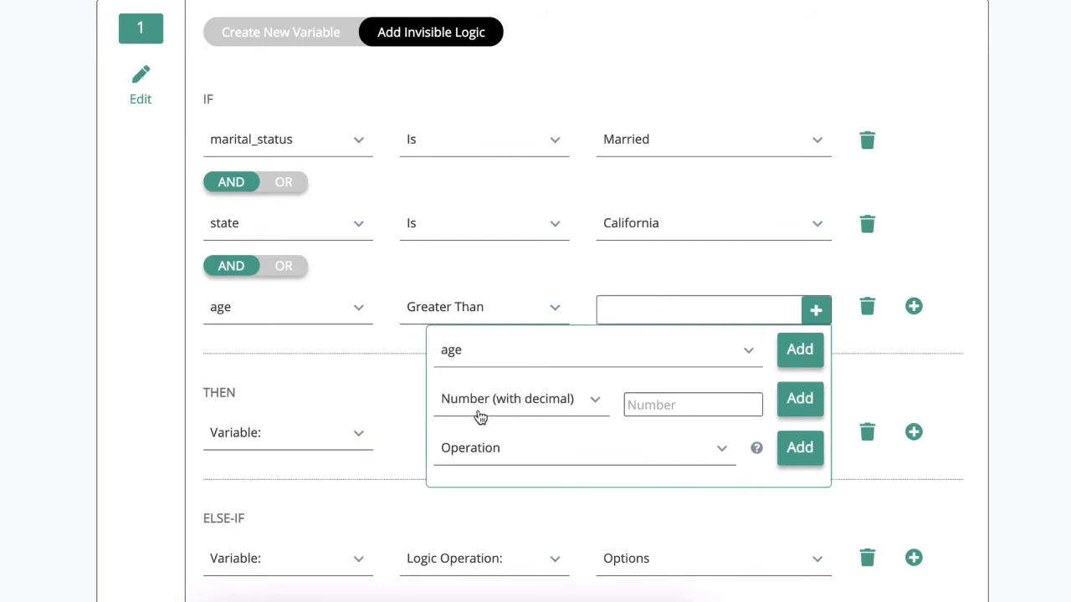
{"action": "left_click", "coordinate": [693, 404]}
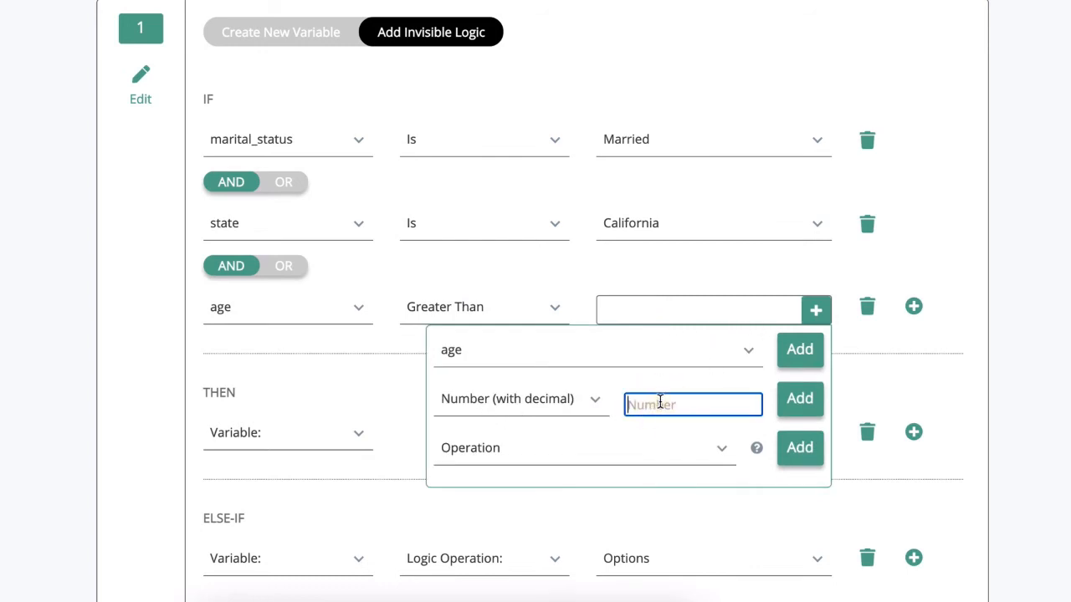
{"action": "type", "text": "36"}
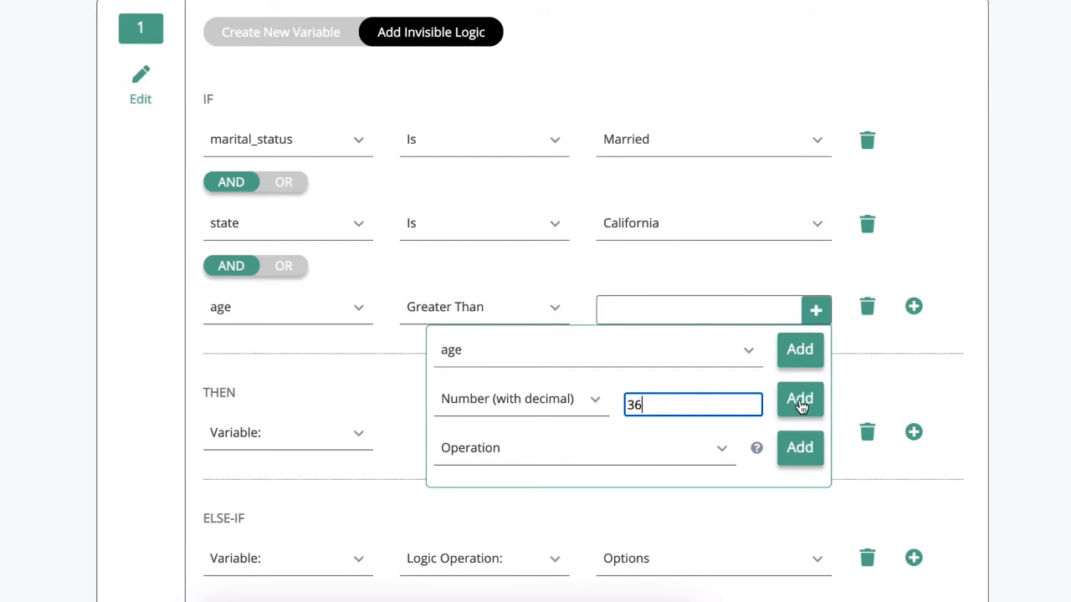
{"action": "type", "text": "18"}
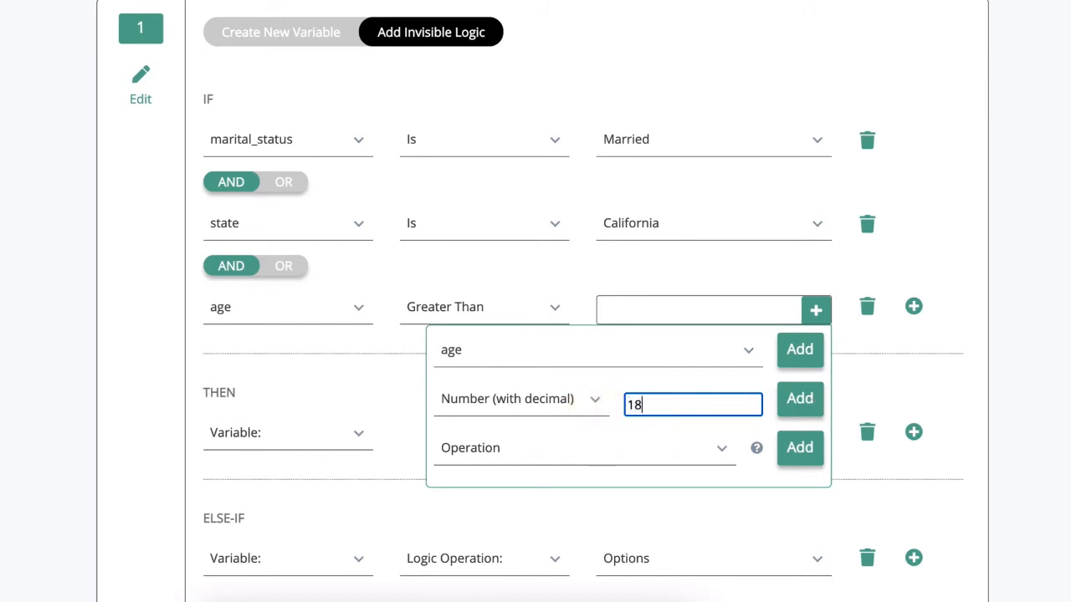
{"action": "left_click", "coordinate": [799, 398]}
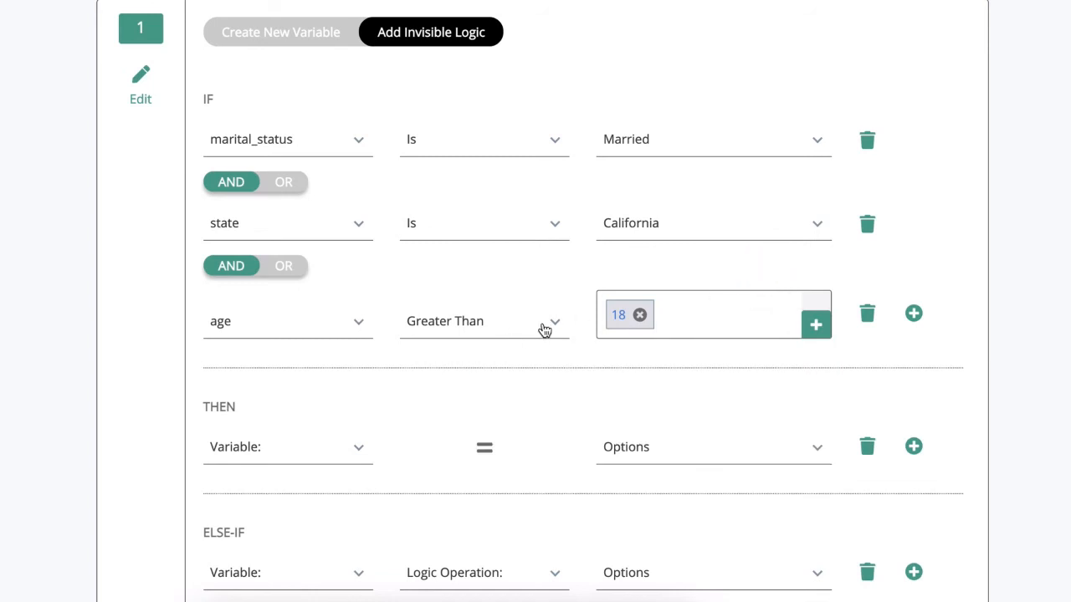
{"action": "left_click", "coordinate": [483, 320]}
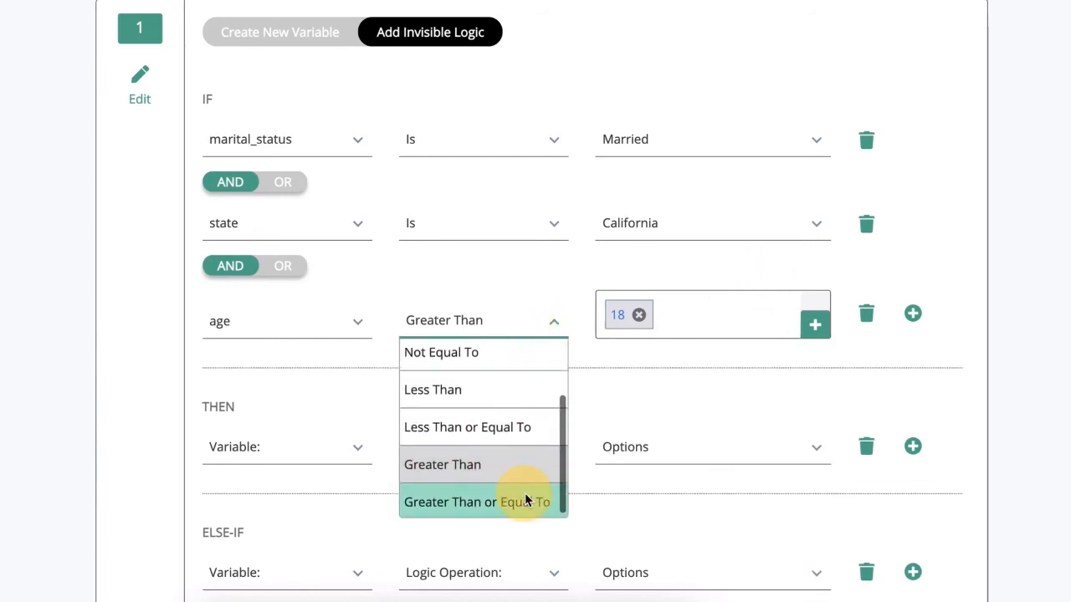
{"action": "left_click", "coordinate": [474, 502]}
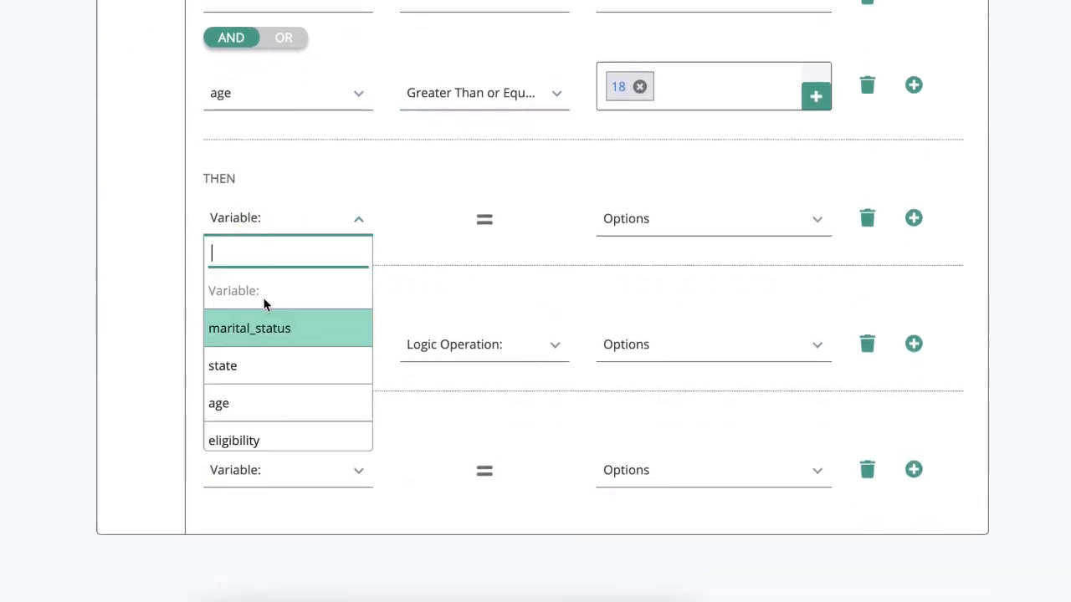
{"action": "left_click", "coordinate": [234, 440]}
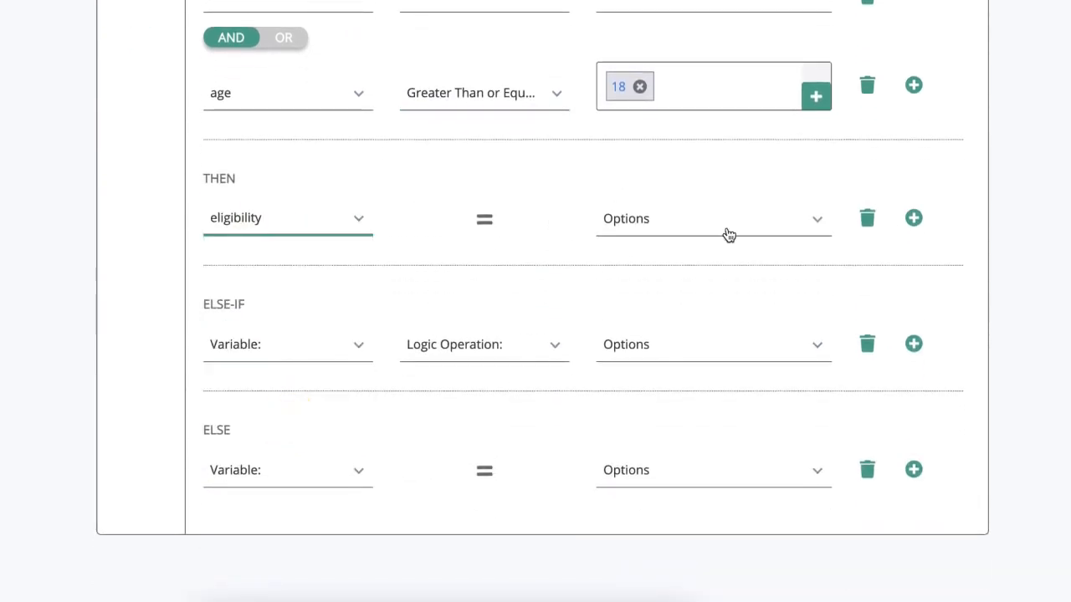
{"action": "left_click", "coordinate": [712, 218]}
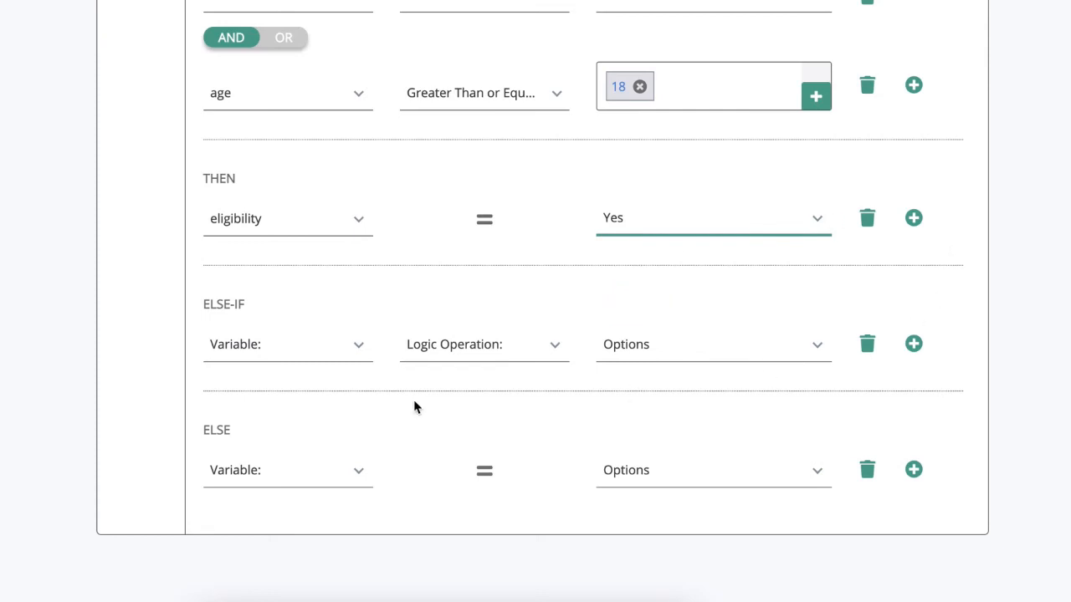
{"action": "mouse_move", "coordinate": [249, 332]}
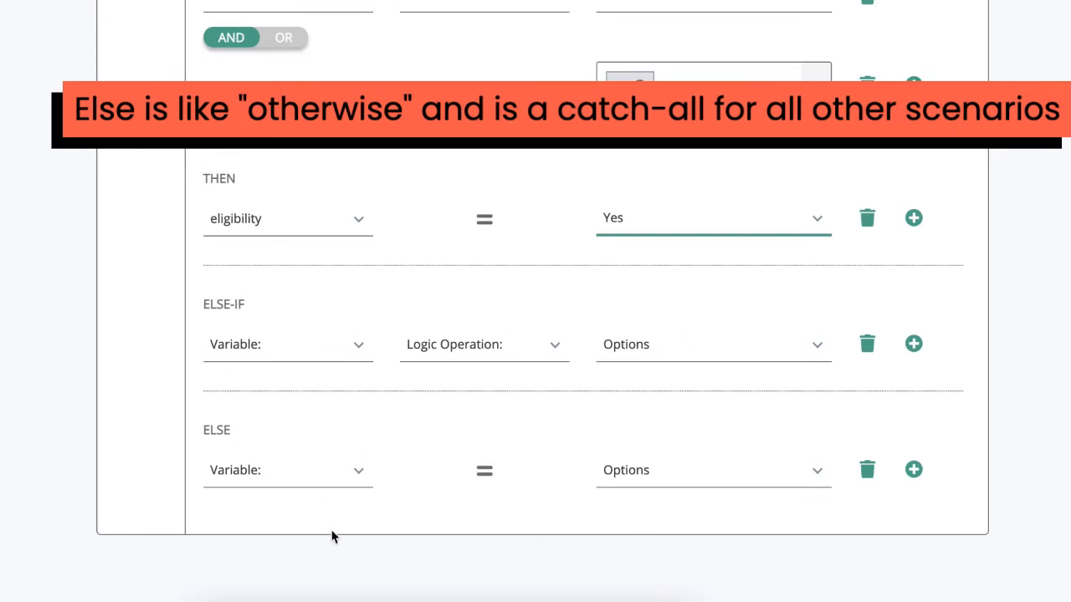
{"action": "mouse_move", "coordinate": [146, 475]}
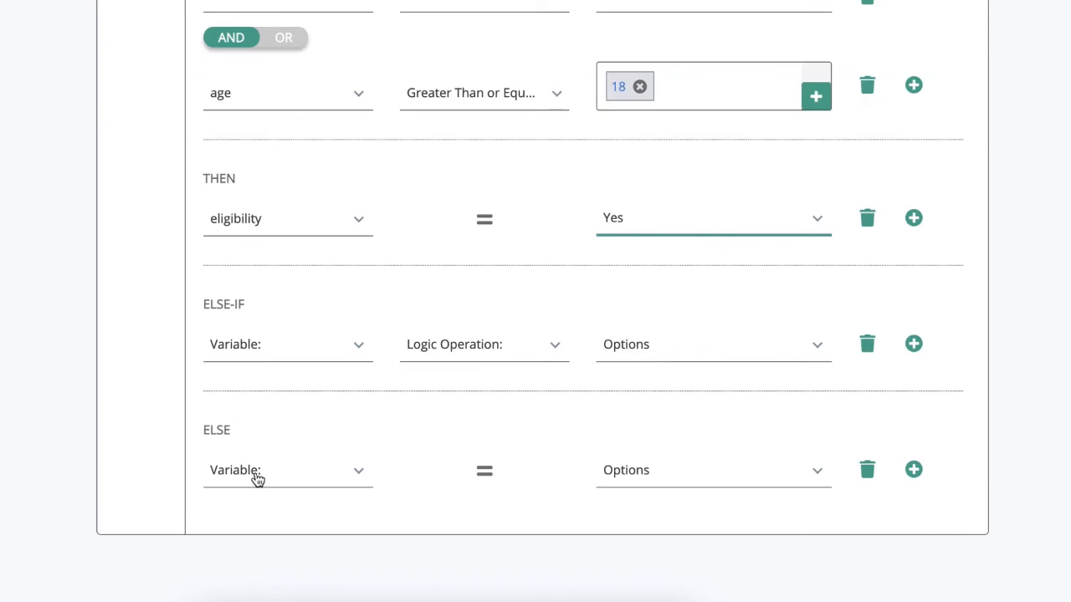
Set the ELSE branch to assign eligibility the value No
{"action": "left_click", "coordinate": [288, 469]}
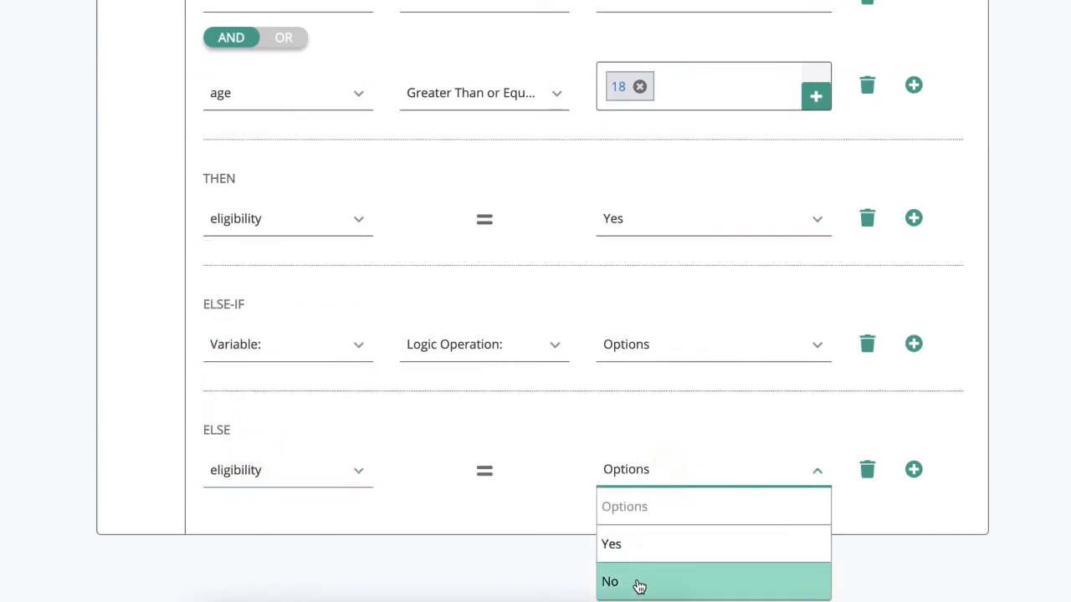
{"action": "left_click", "coordinate": [610, 582]}
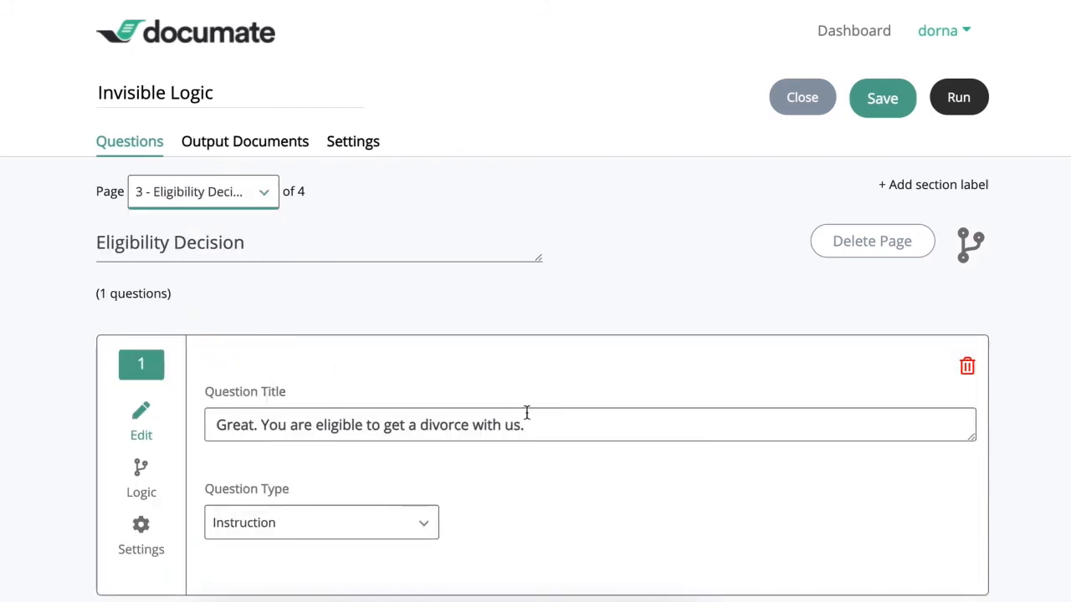
Add page logic showing the Eligibility Decision page only if eligibility is Yes
{"action": "left_click", "coordinate": [971, 244]}
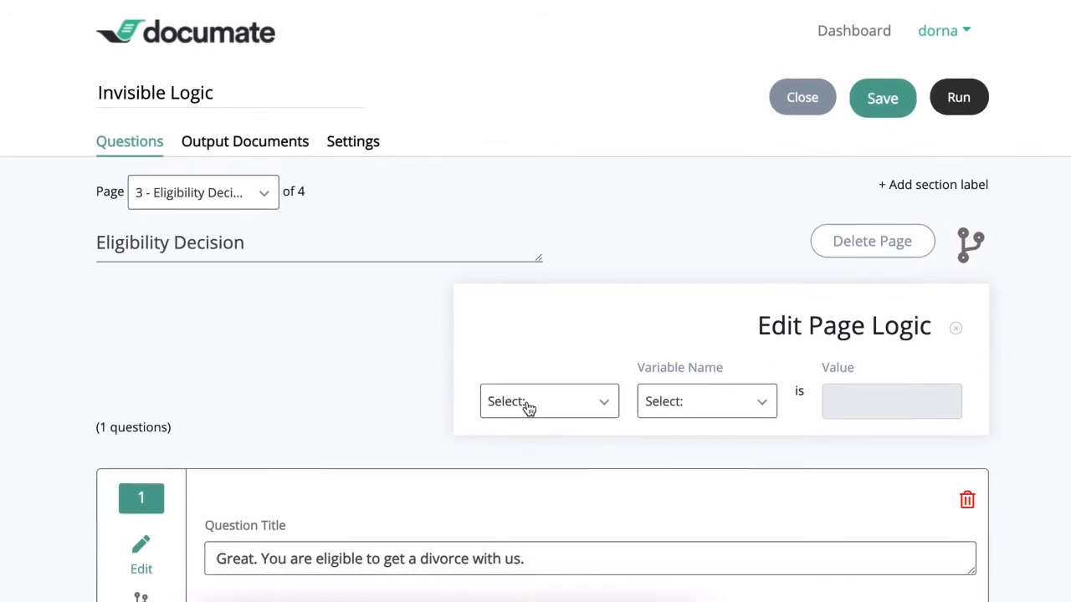
{"action": "left_click", "coordinate": [549, 400]}
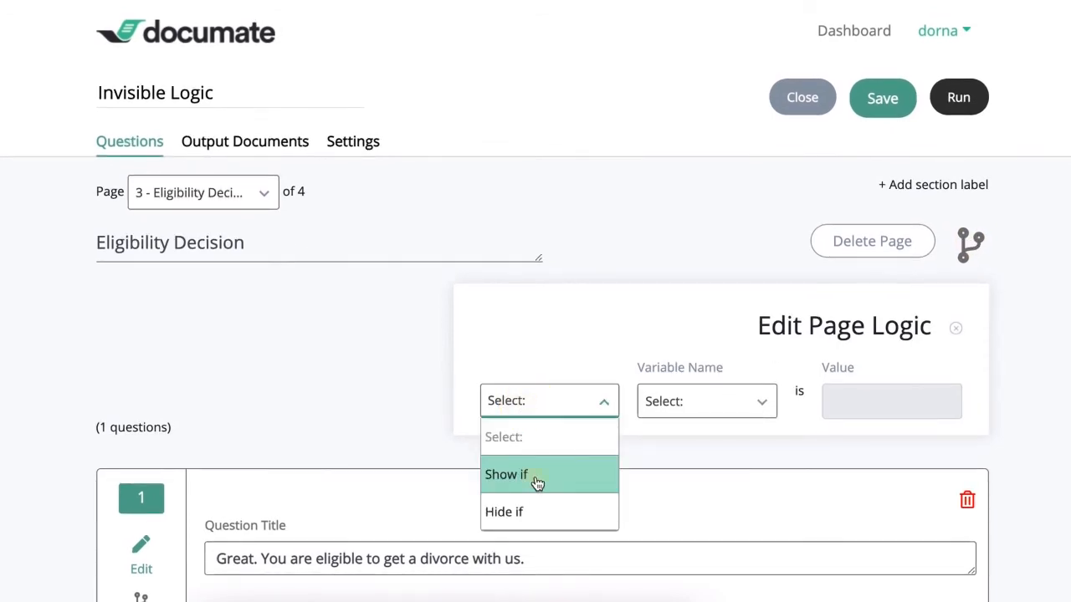
{"action": "left_click", "coordinate": [506, 474]}
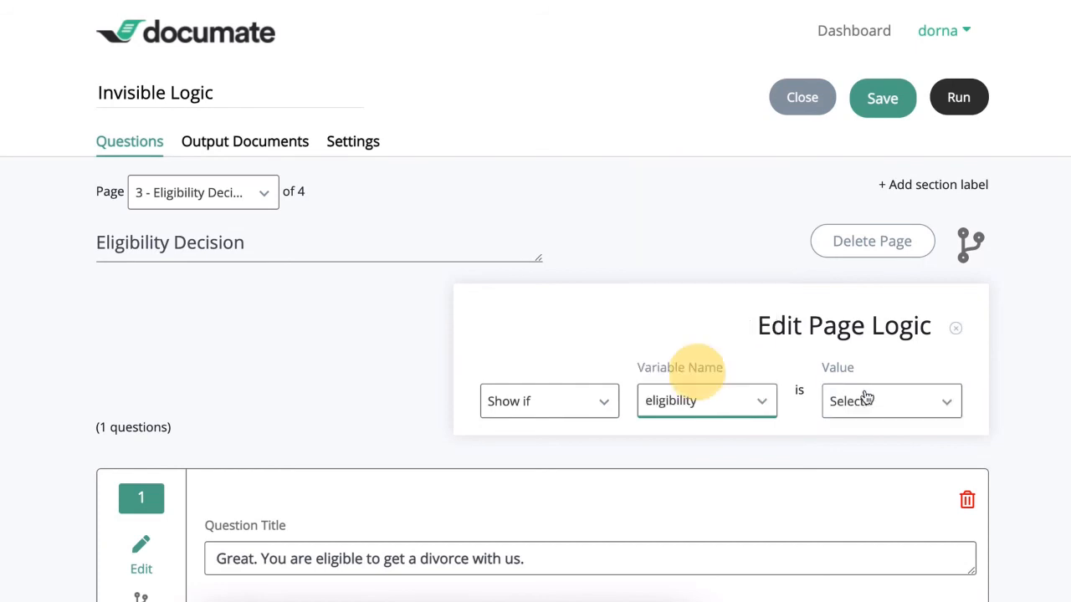
{"action": "left_click", "coordinate": [890, 401]}
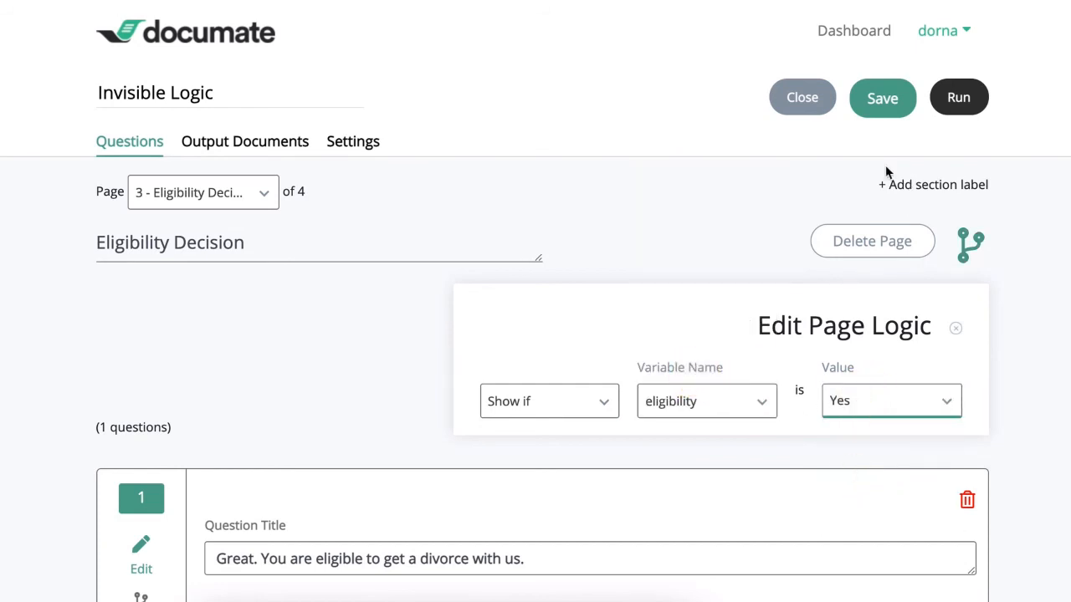
{"action": "left_click", "coordinate": [201, 192]}
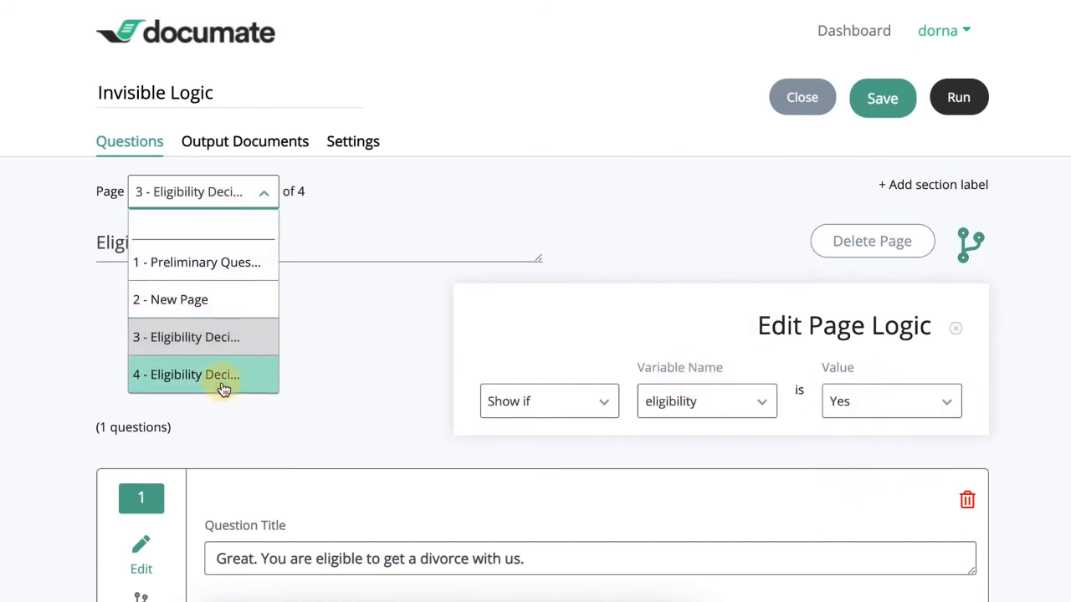
Show page 4's sorry message only if eligibility is No, and save the workflow
{"action": "left_click", "coordinate": [186, 374]}
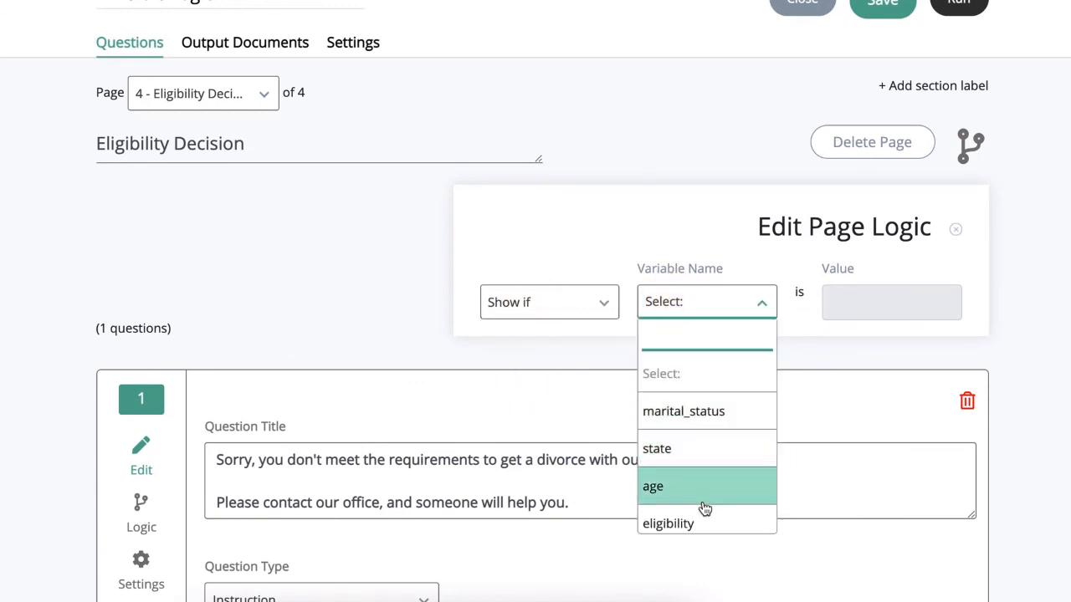
{"action": "left_click", "coordinate": [667, 523]}
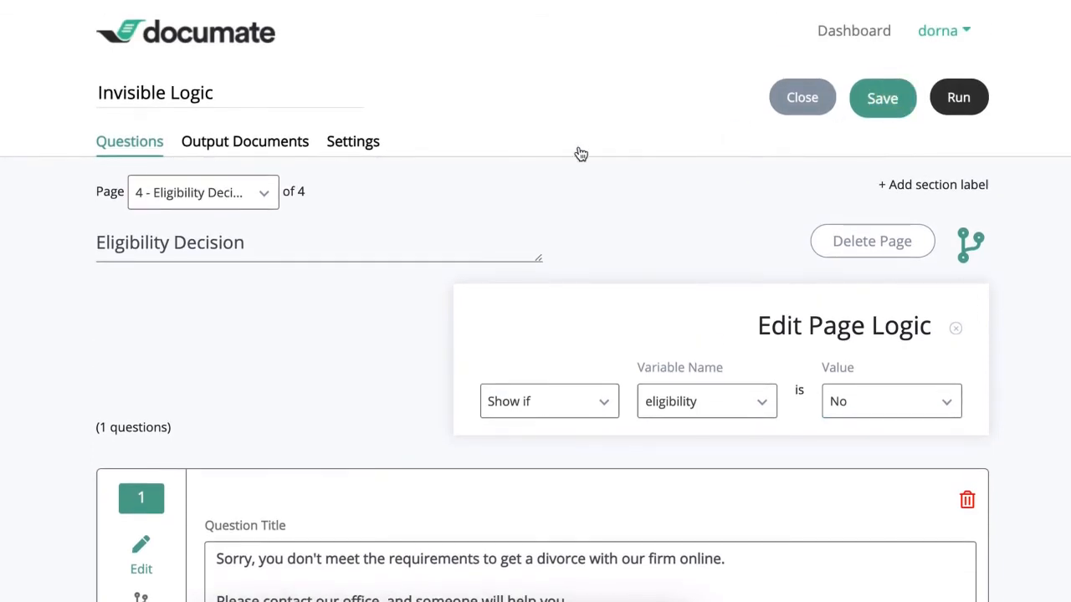
{"action": "left_click", "coordinate": [882, 98]}
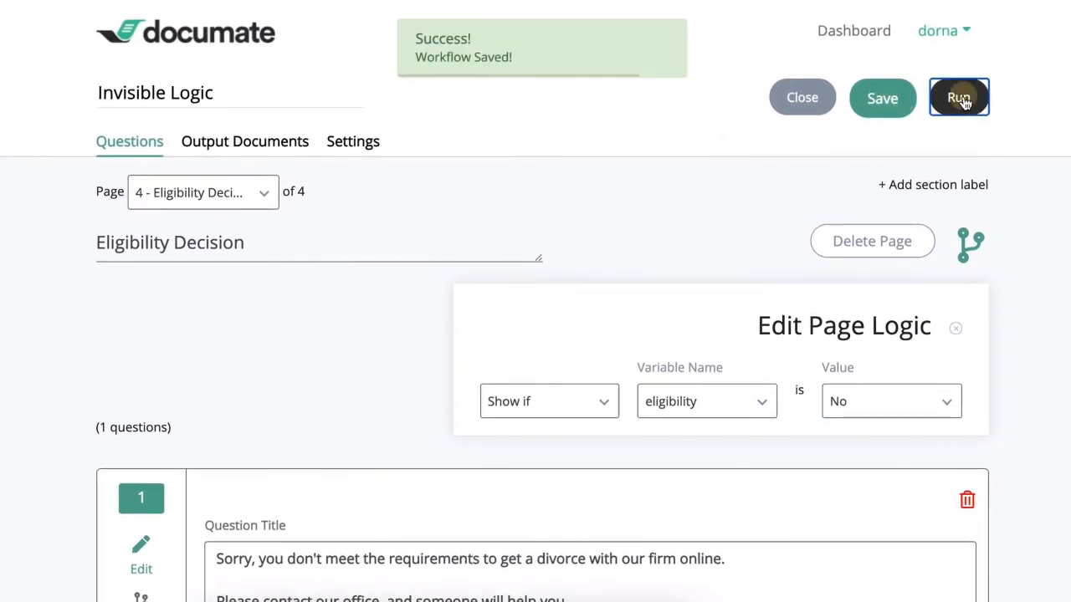
Run the interview: married 17-year-old in New York refused, then 19-year-old in California eligible
{"action": "left_click", "coordinate": [959, 97]}
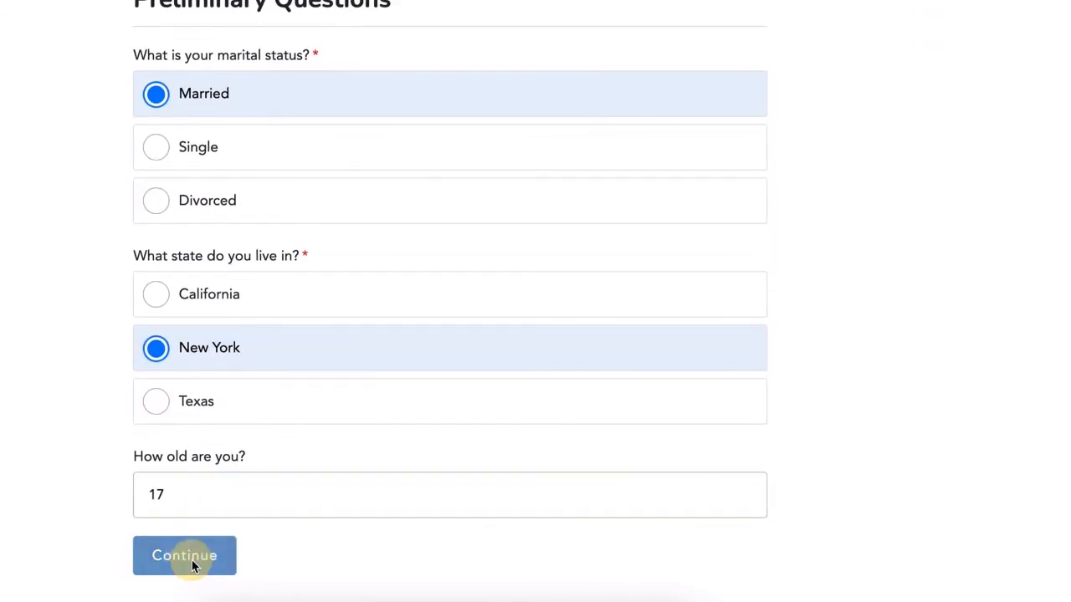
{"action": "left_click", "coordinate": [184, 556]}
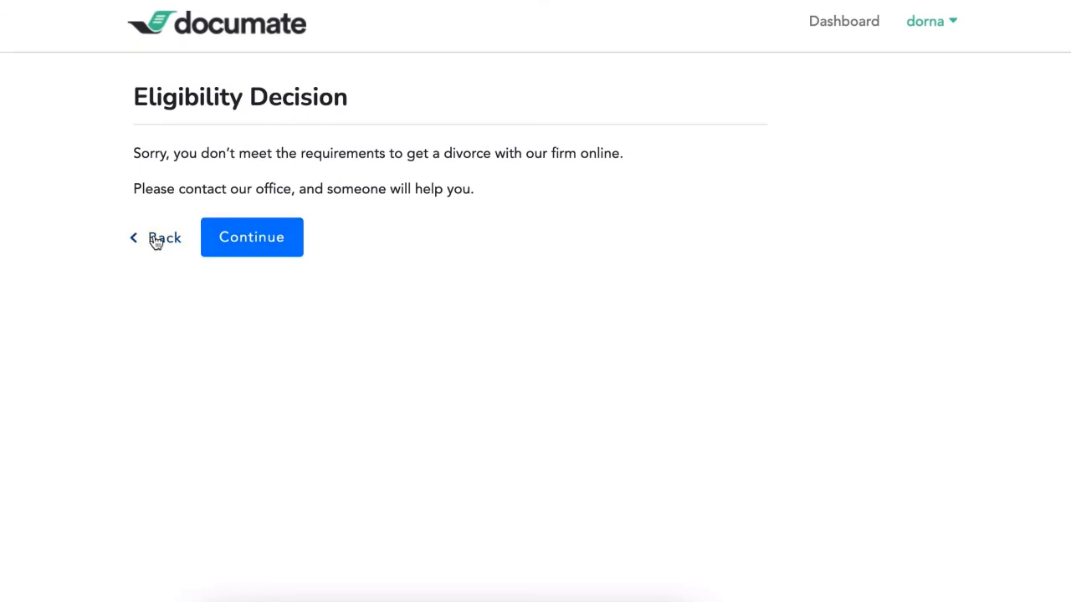
{"action": "left_click", "coordinate": [163, 238]}
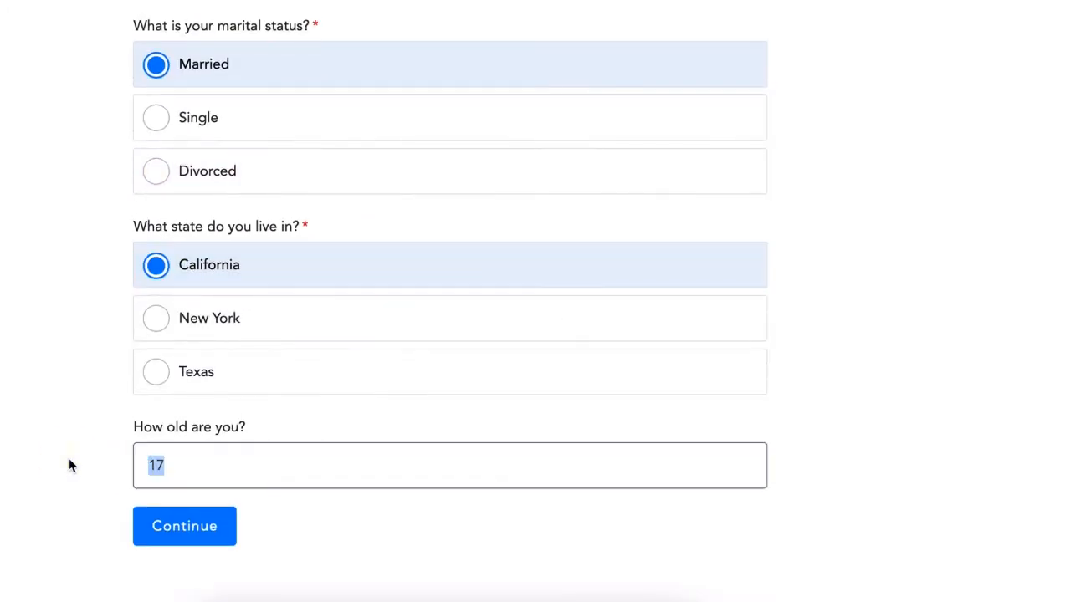
{"action": "type", "text": "19"}
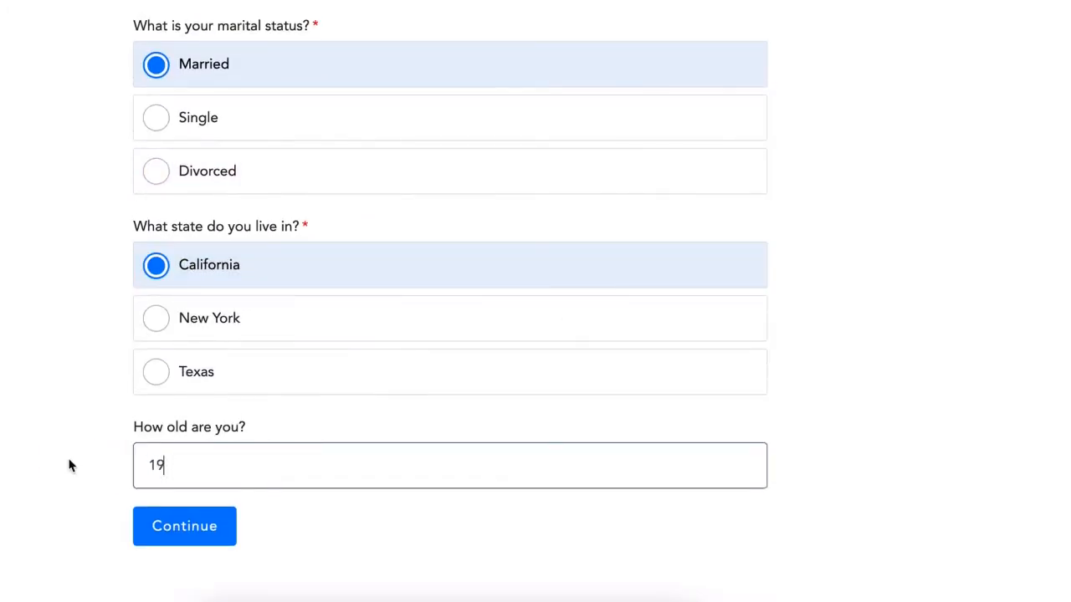
{"action": "left_click", "coordinate": [184, 525]}
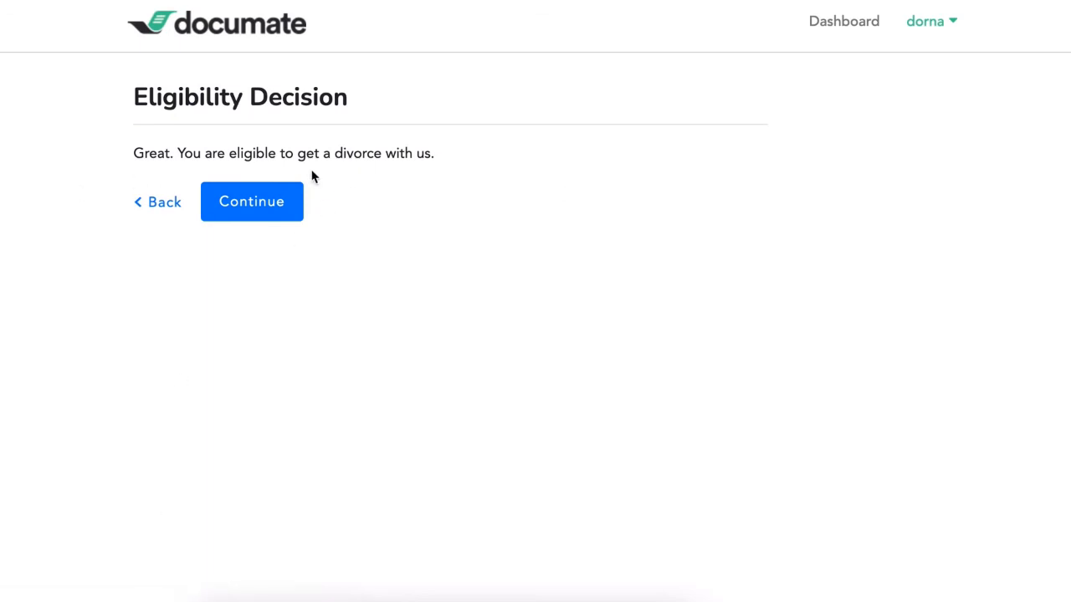